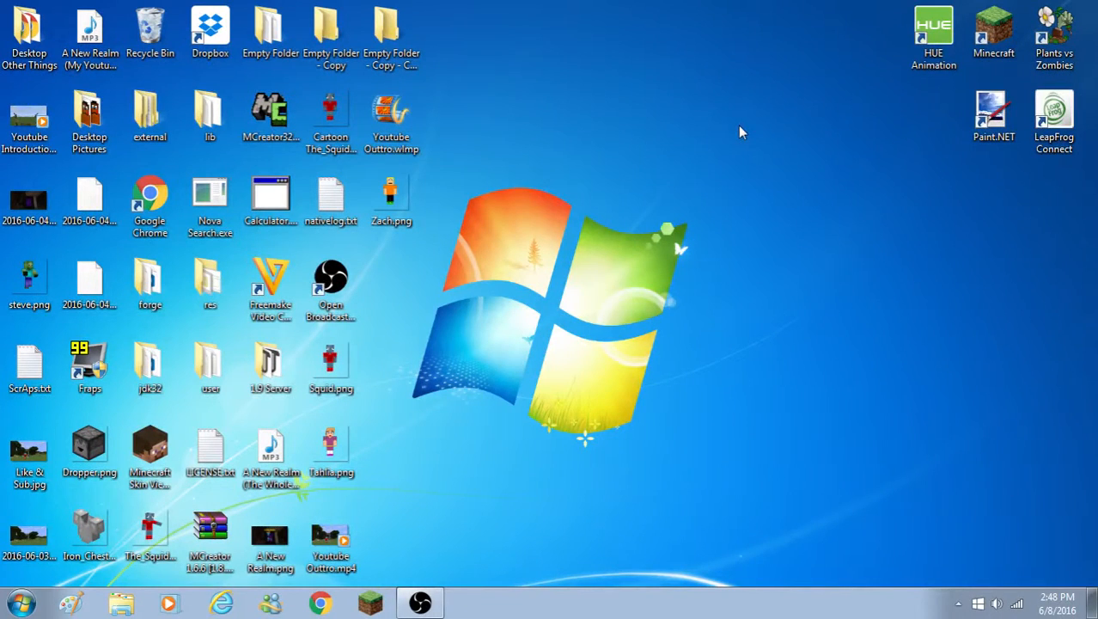
mouse_move(559, 394)
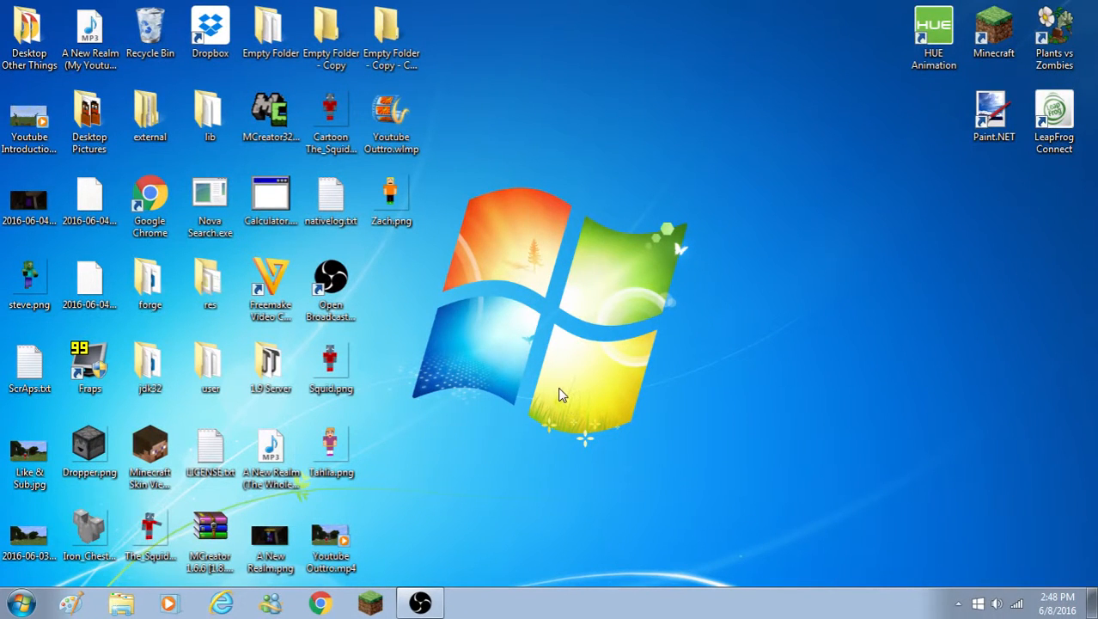
mouse_move(389, 418)
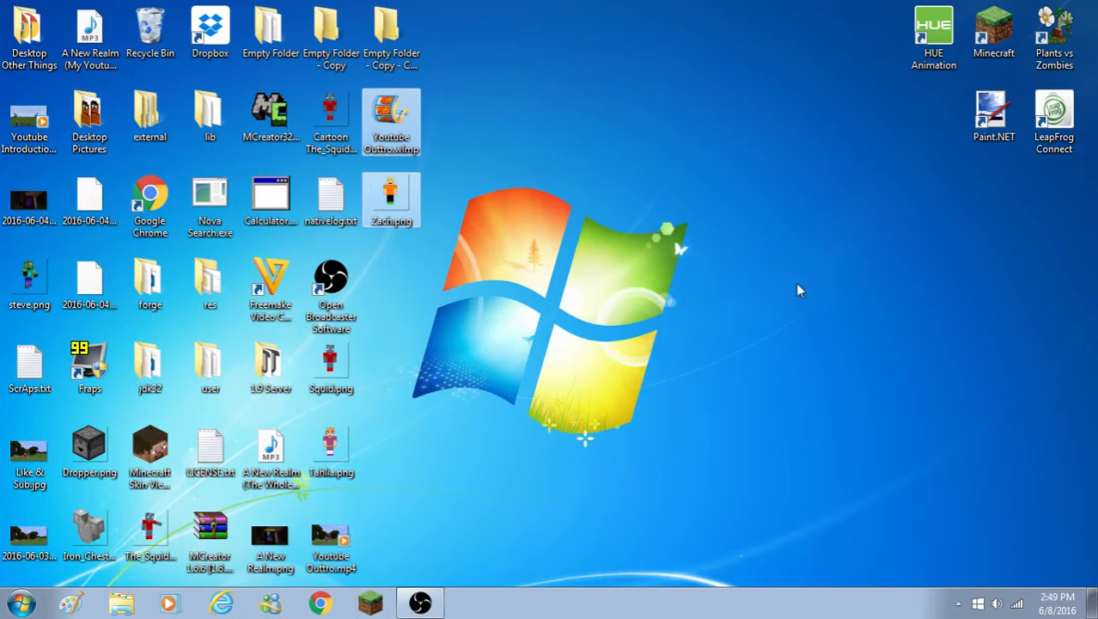
mouse_move(427, 151)
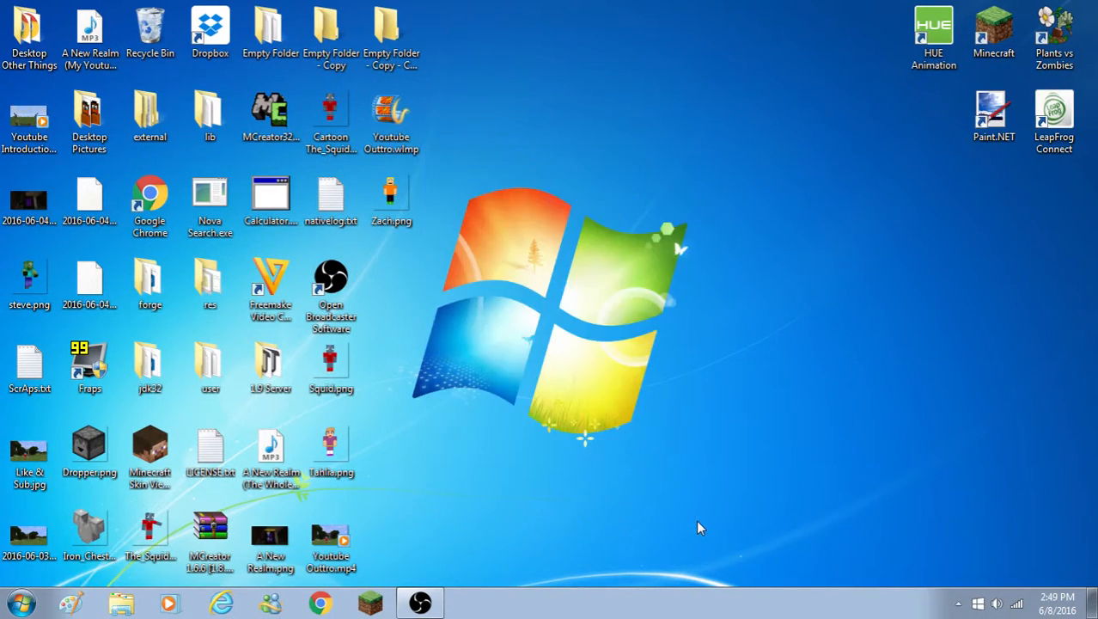
mouse_move(394, 387)
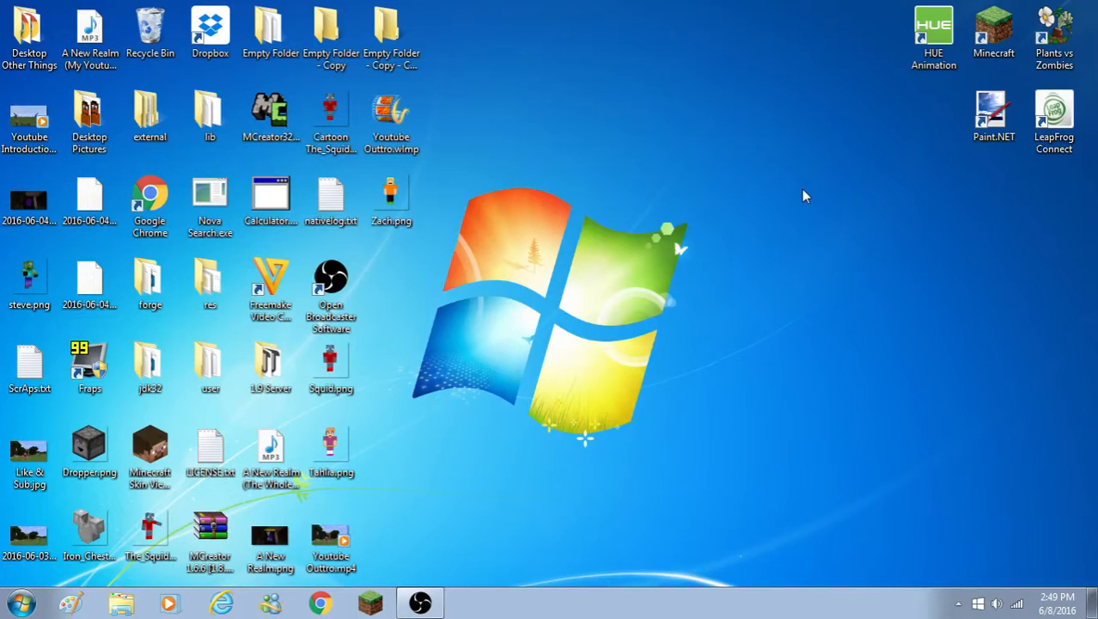
mouse_move(479, 407)
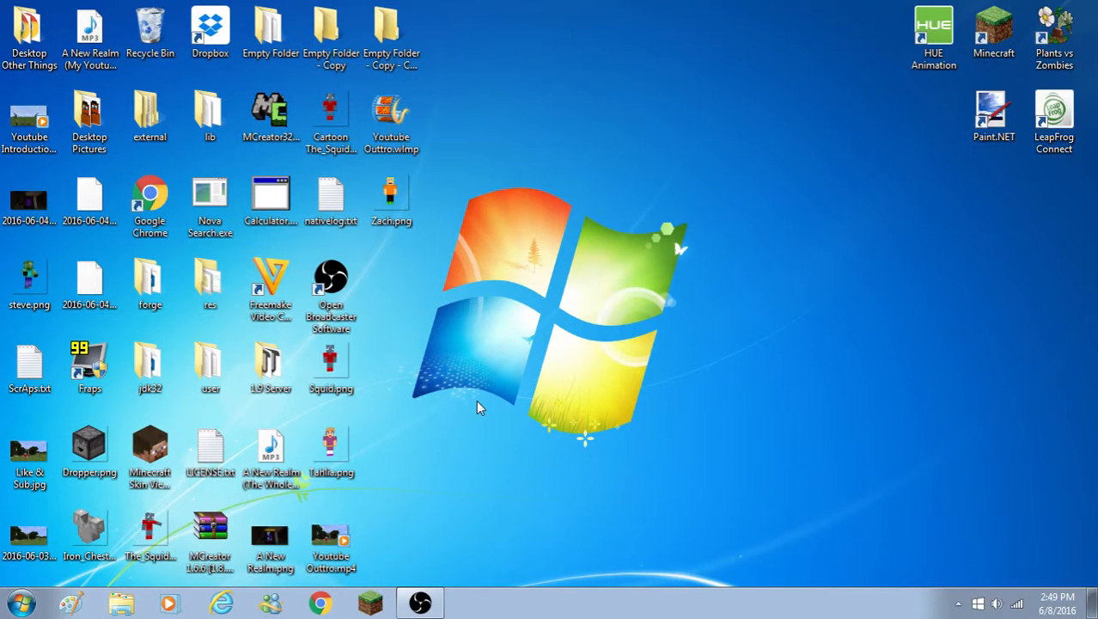
mouse_move(521, 614)
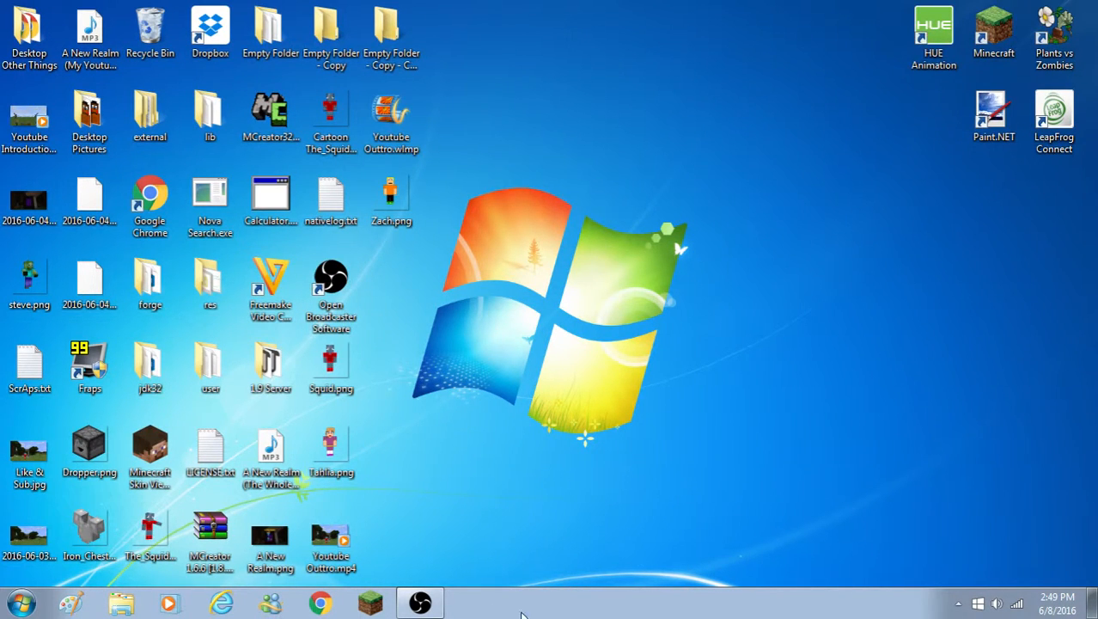
mouse_move(504, 382)
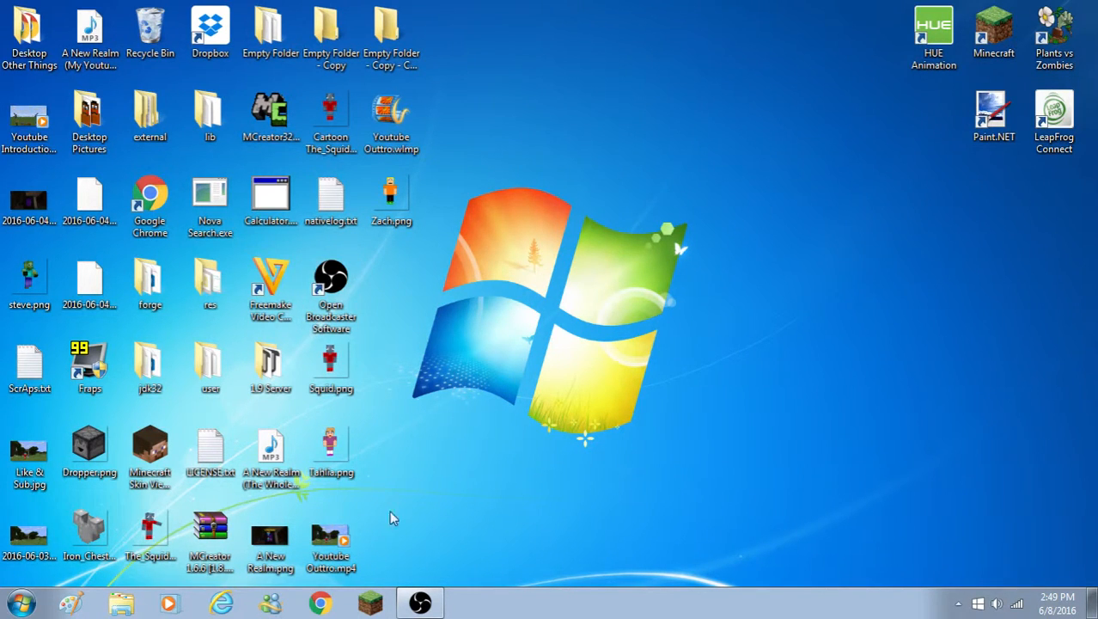
Bring the OBS window back into view, maximize it, then restore its normal size.
click(330, 288)
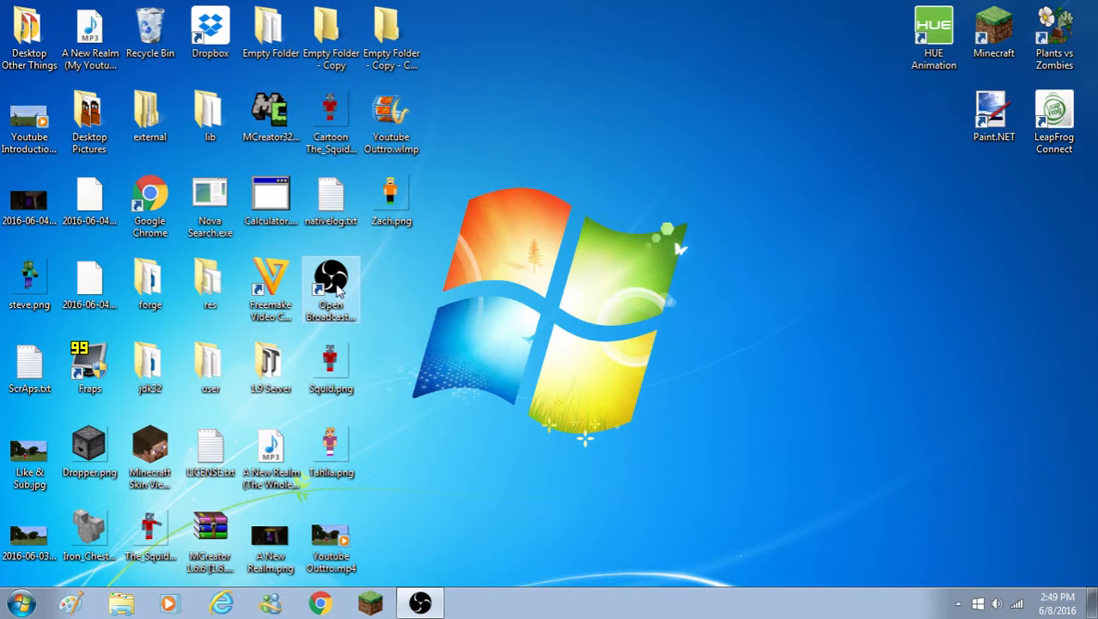
mouse_move(441, 455)
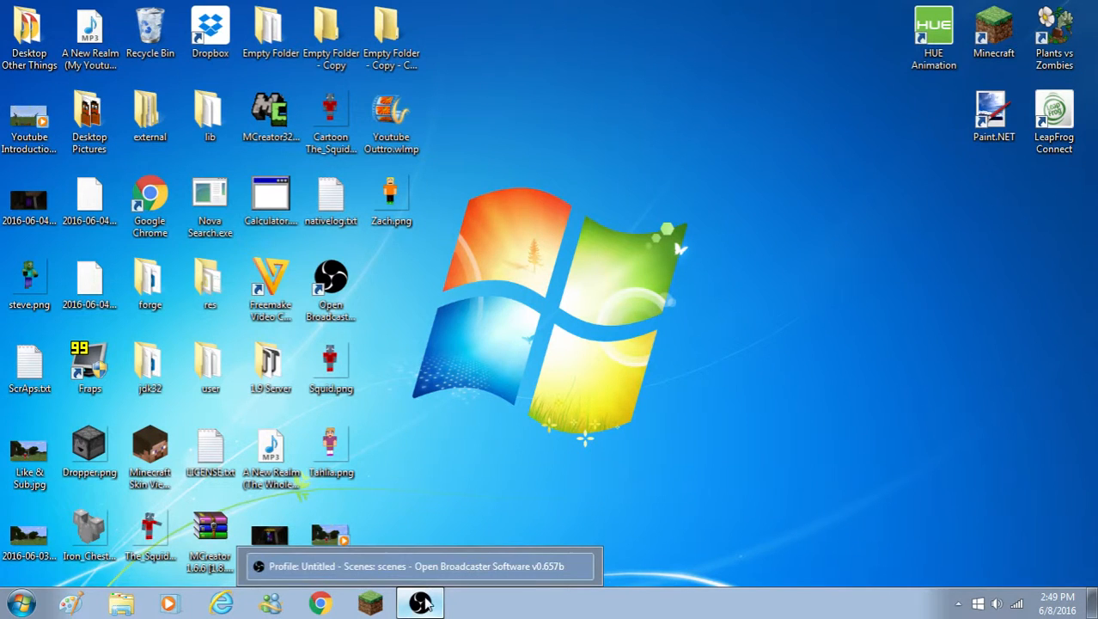
click(420, 602)
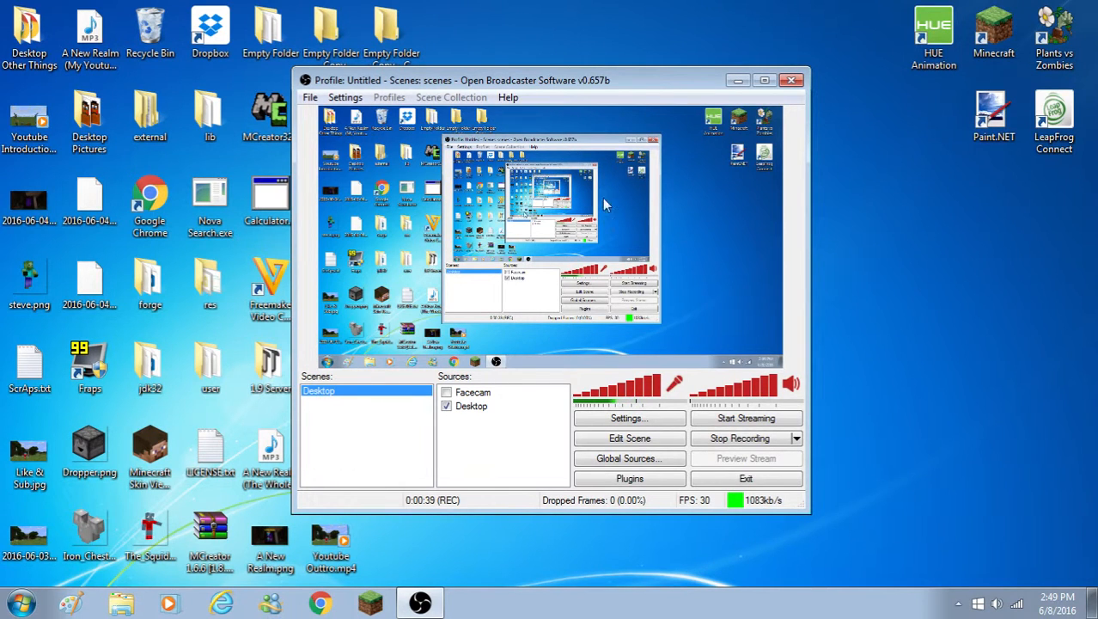
mouse_move(672, 185)
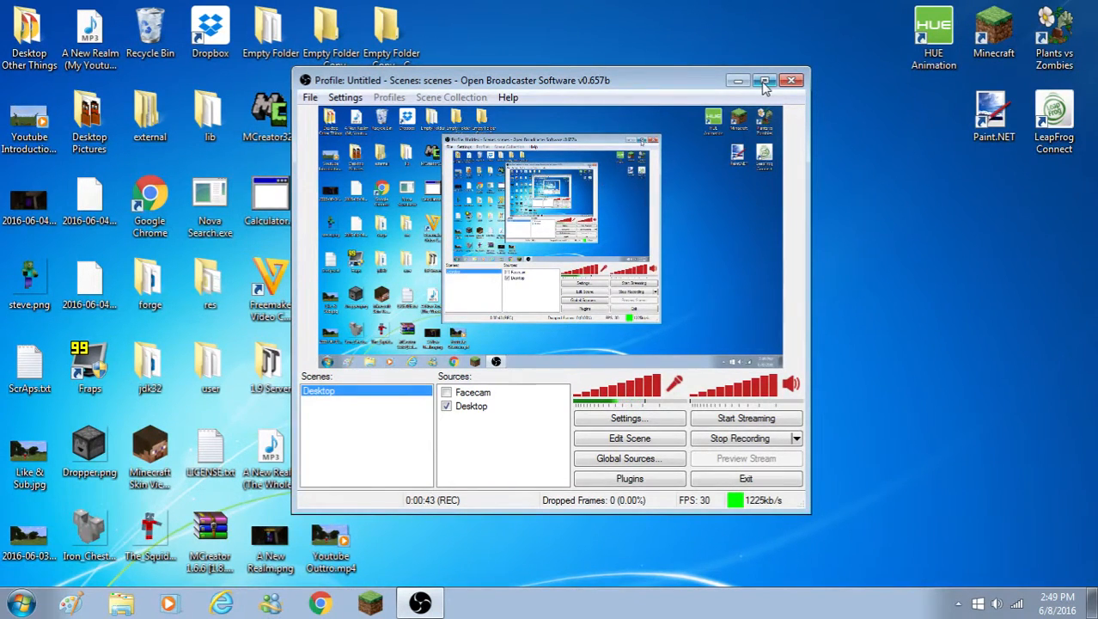
mouse_move(763, 80)
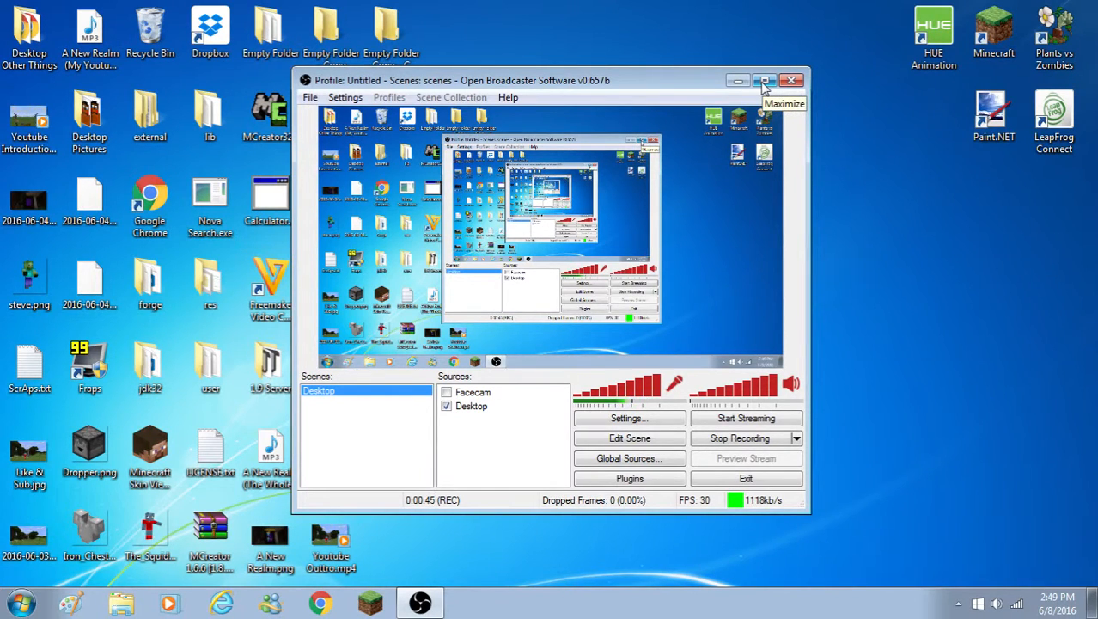
click(763, 80)
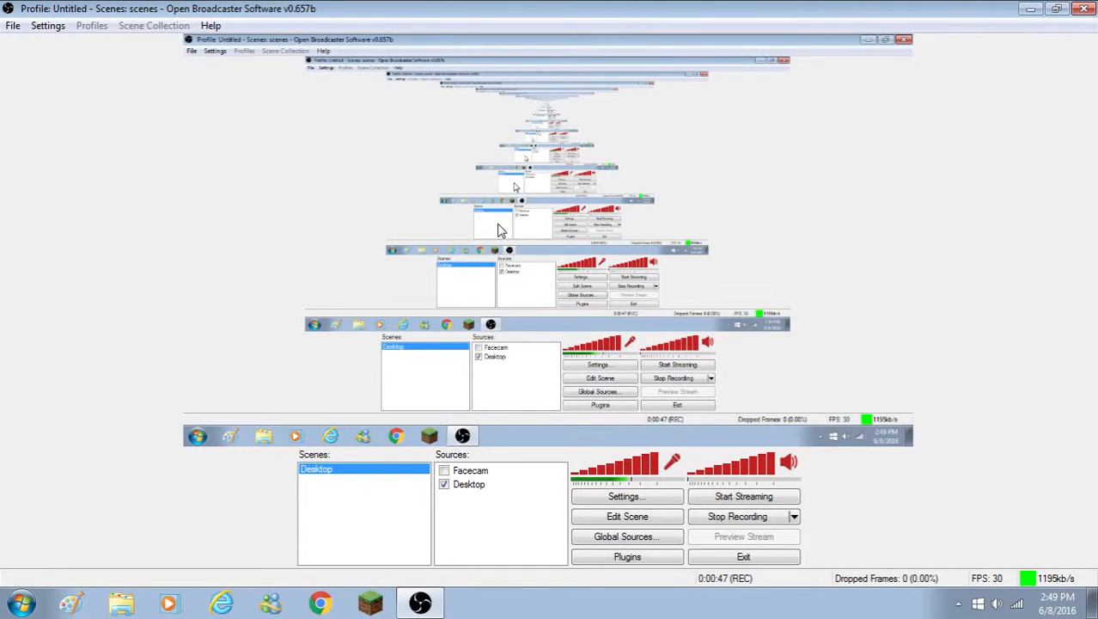
mouse_move(552, 101)
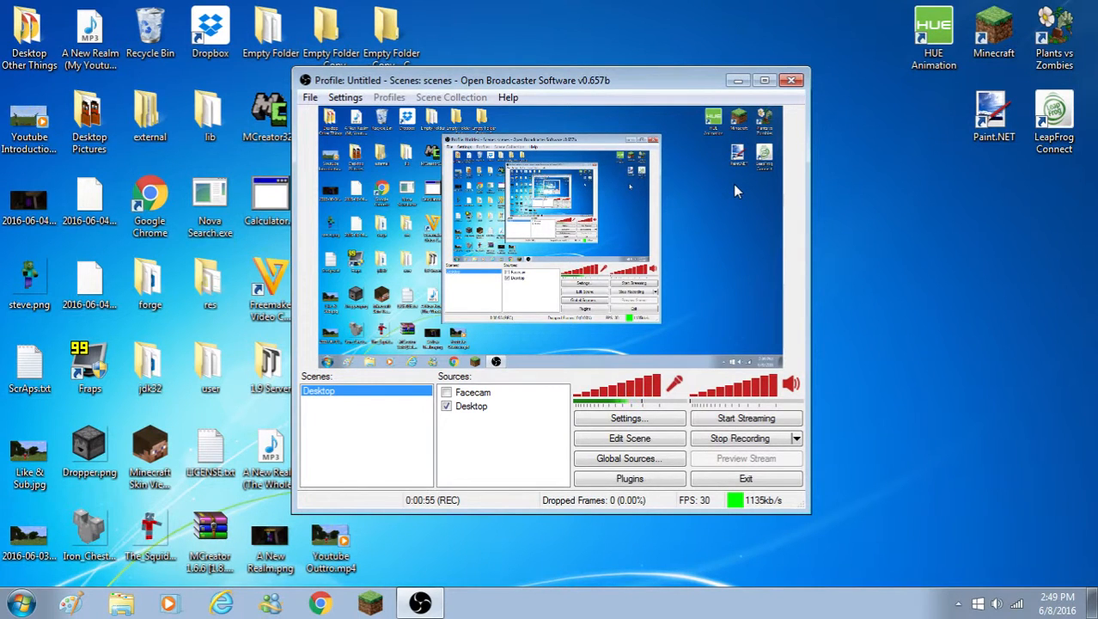
mouse_move(712, 150)
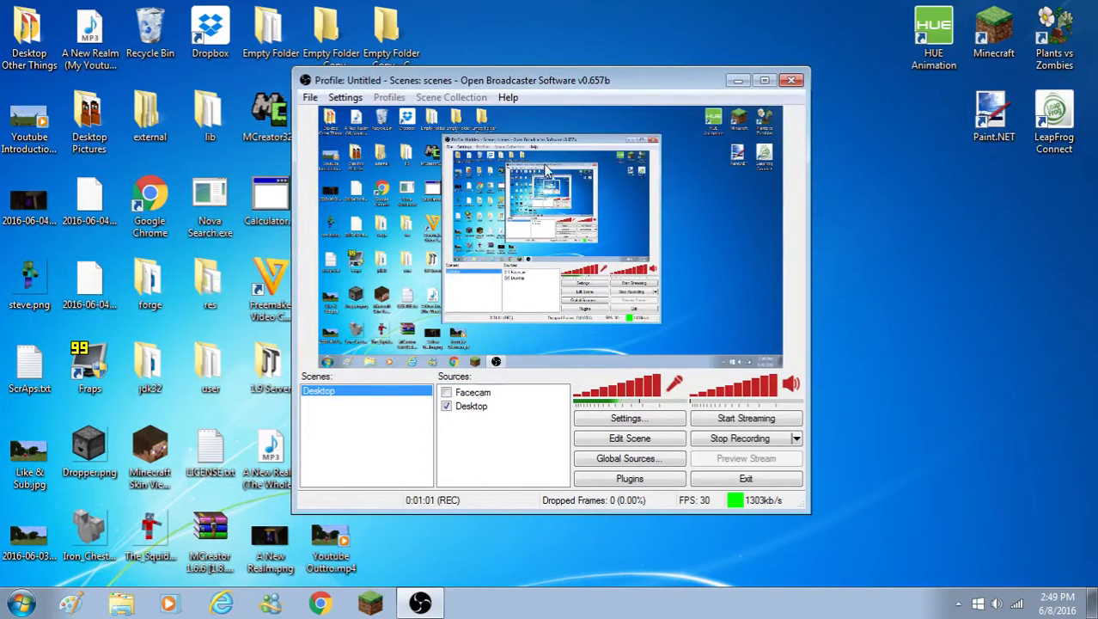
mouse_move(571, 191)
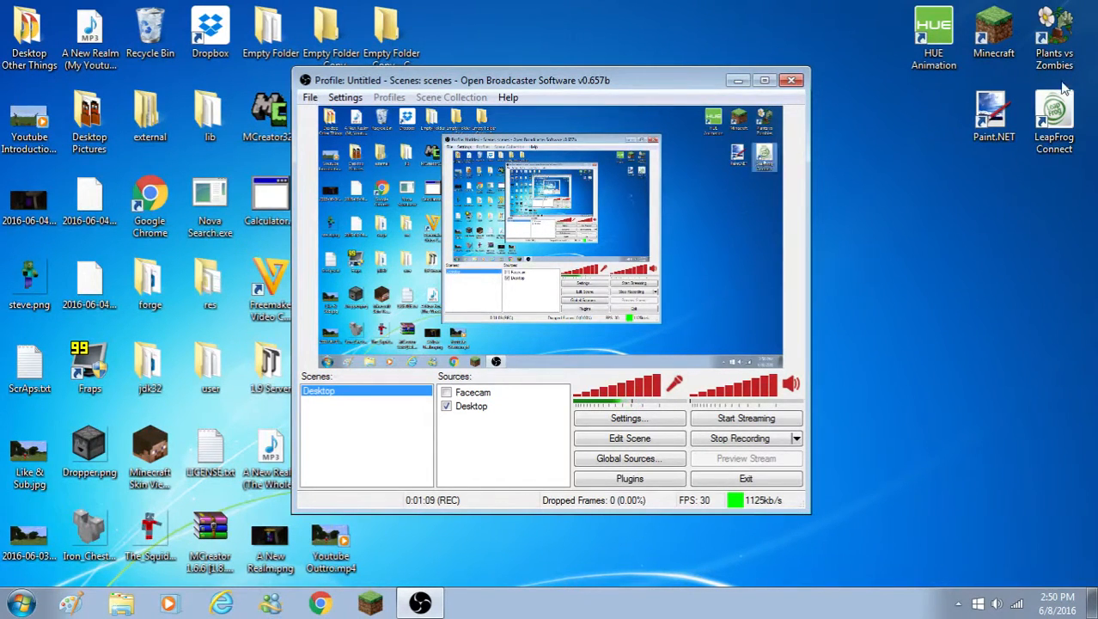
click(29, 120)
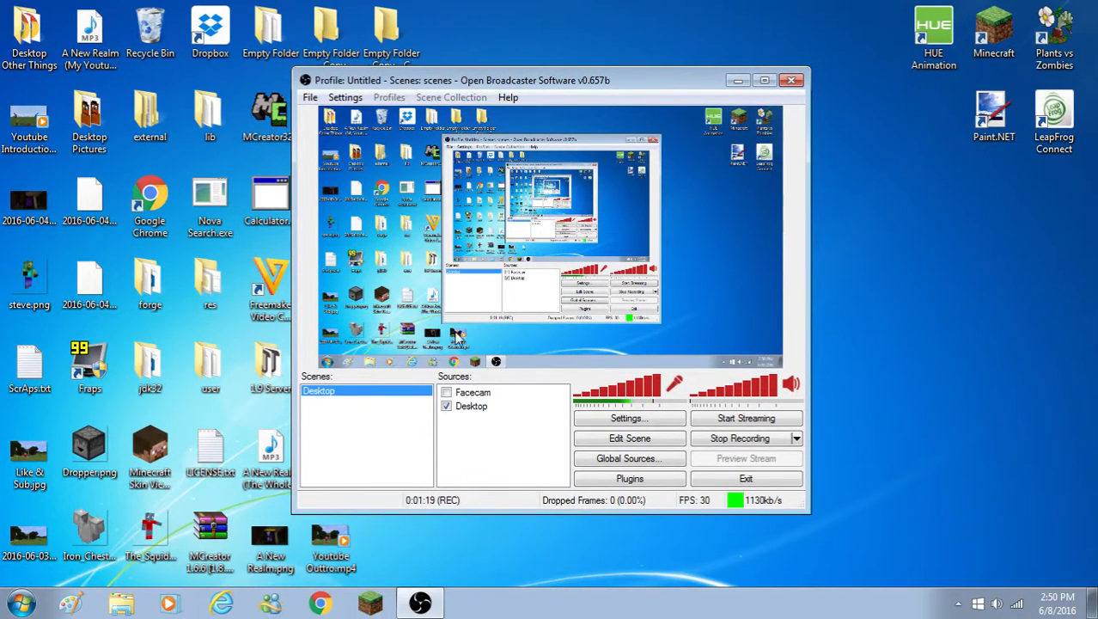
Add a new scene from the Scenes list context menu, keeping the default name 'Scene'.
right_click(344, 390)
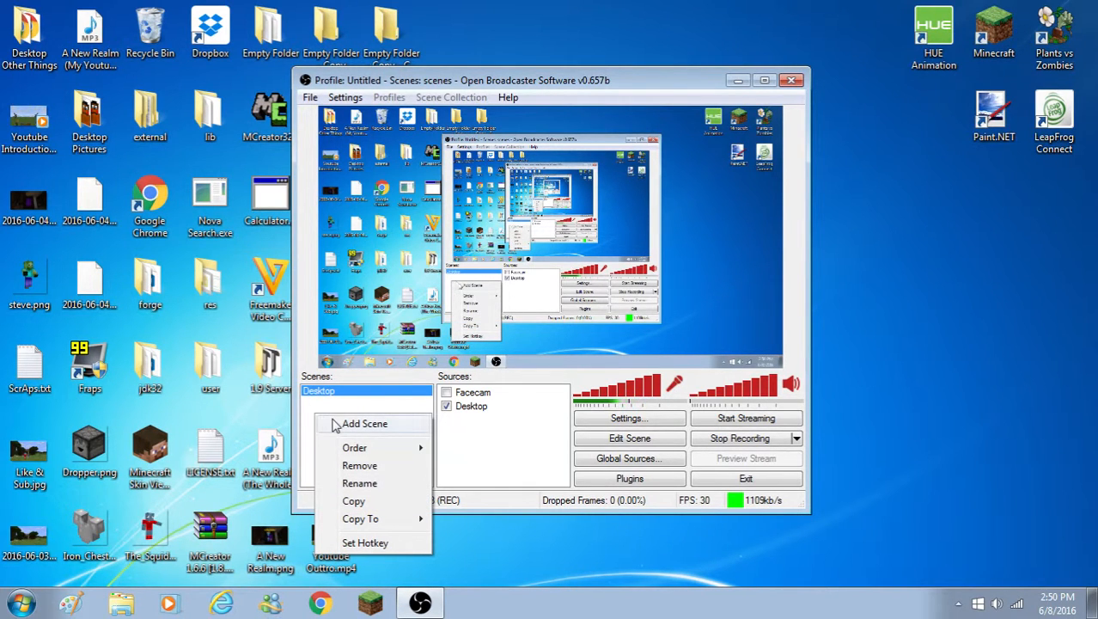
click(364, 423)
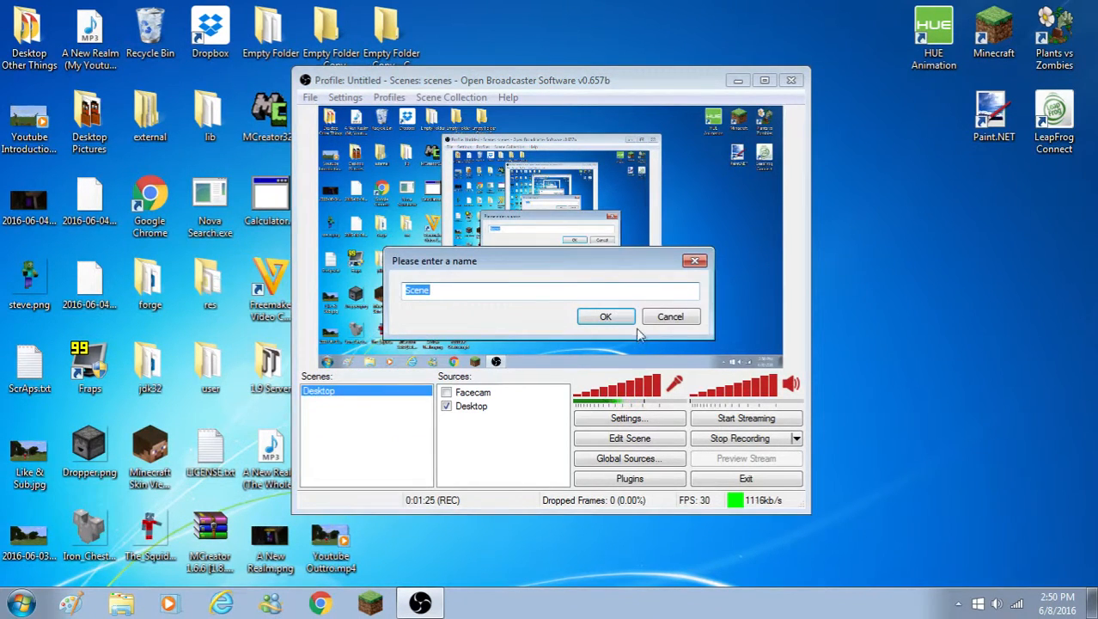
click(605, 316)
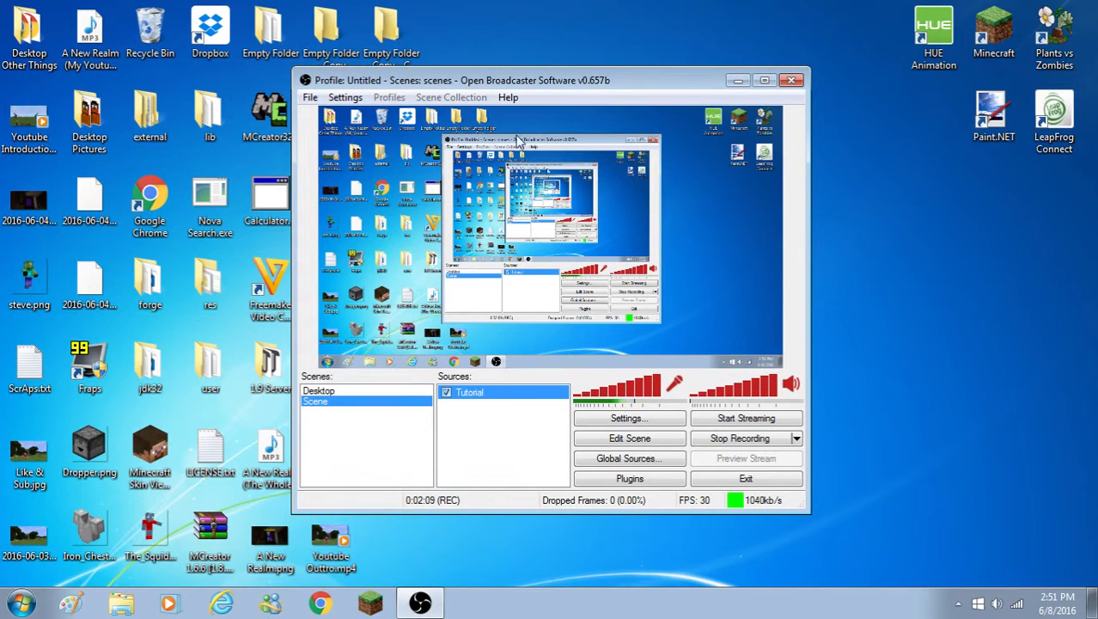
Switch to the Desktop scene, then back to the new Scene.
click(319, 390)
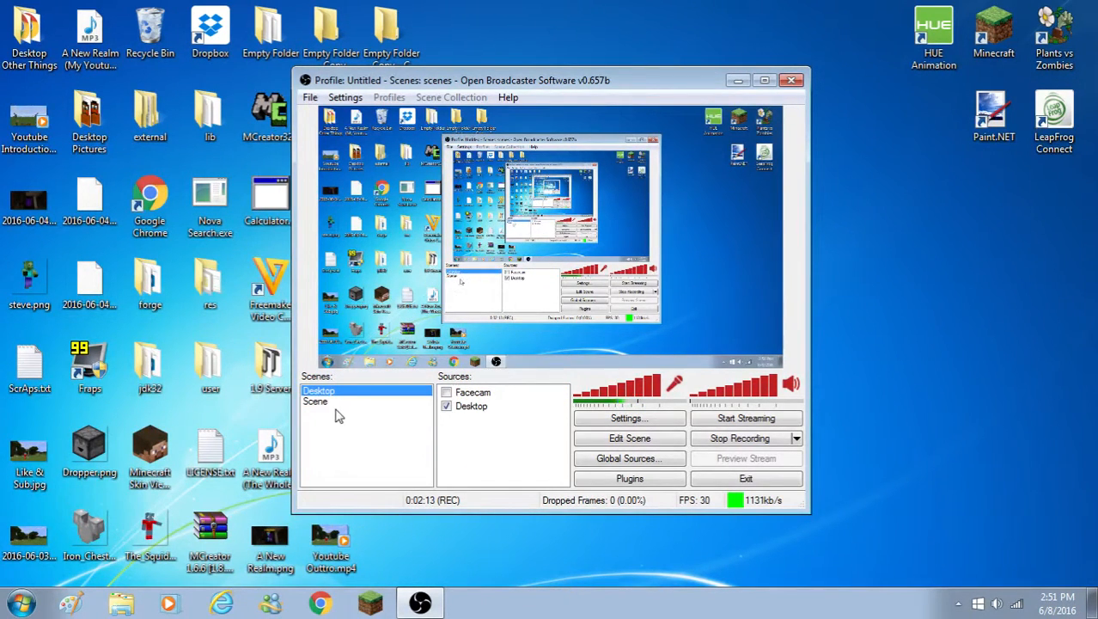
click(315, 401)
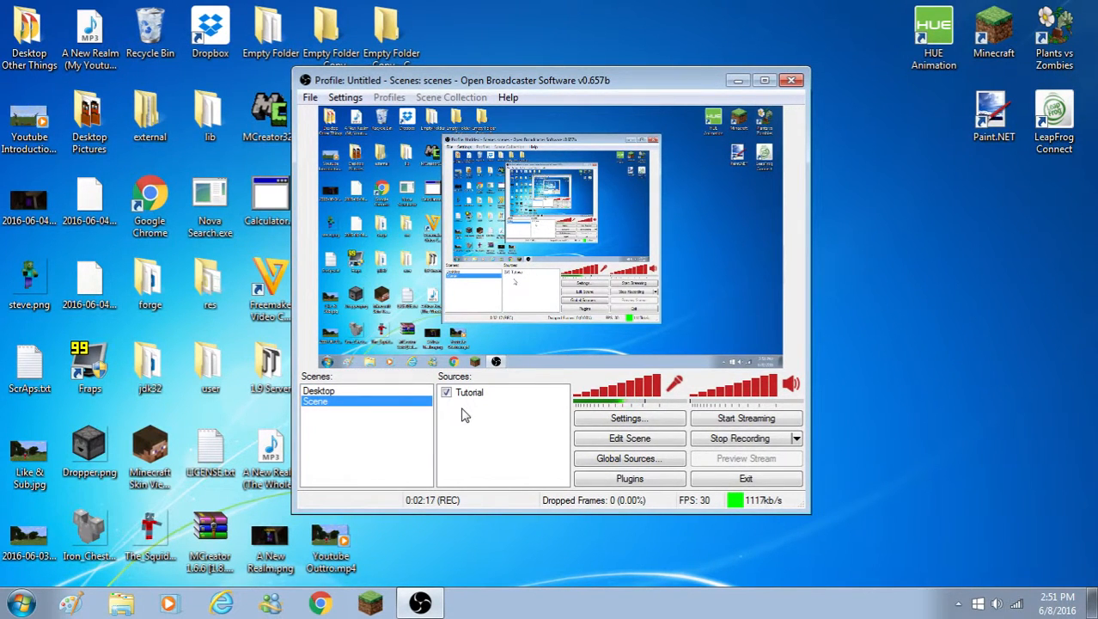
mouse_move(725, 284)
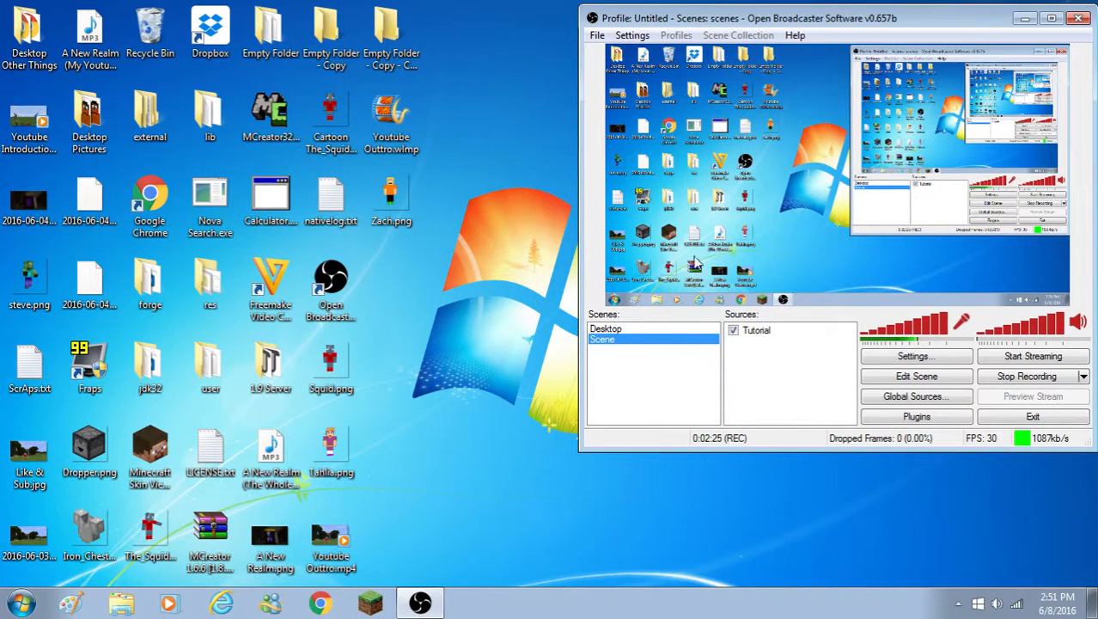
mouse_move(319, 601)
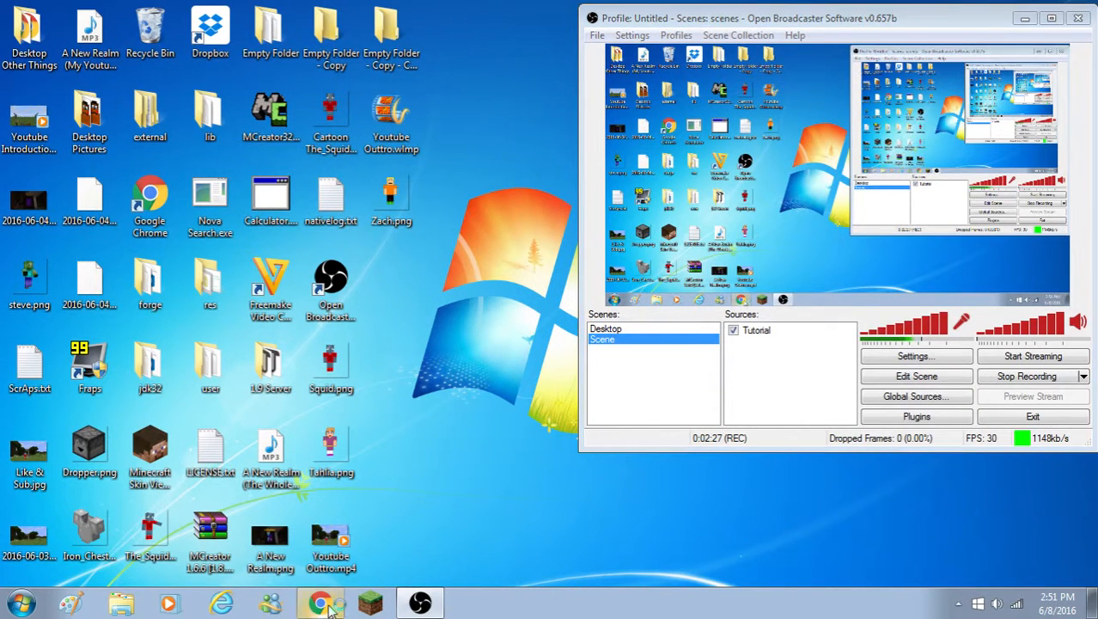
click(319, 601)
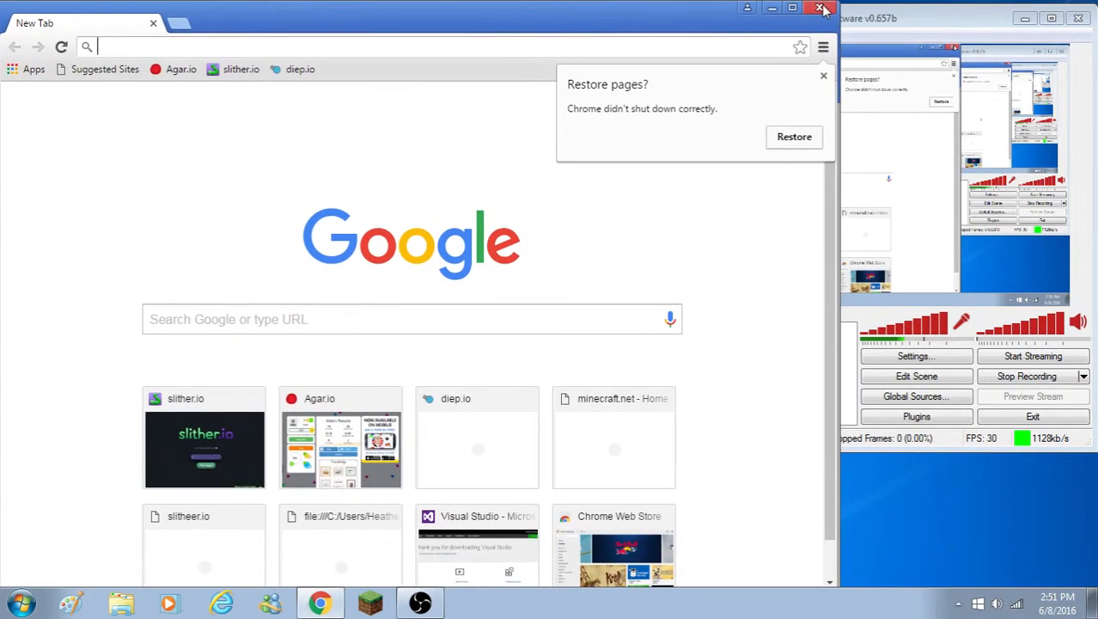
click(822, 8)
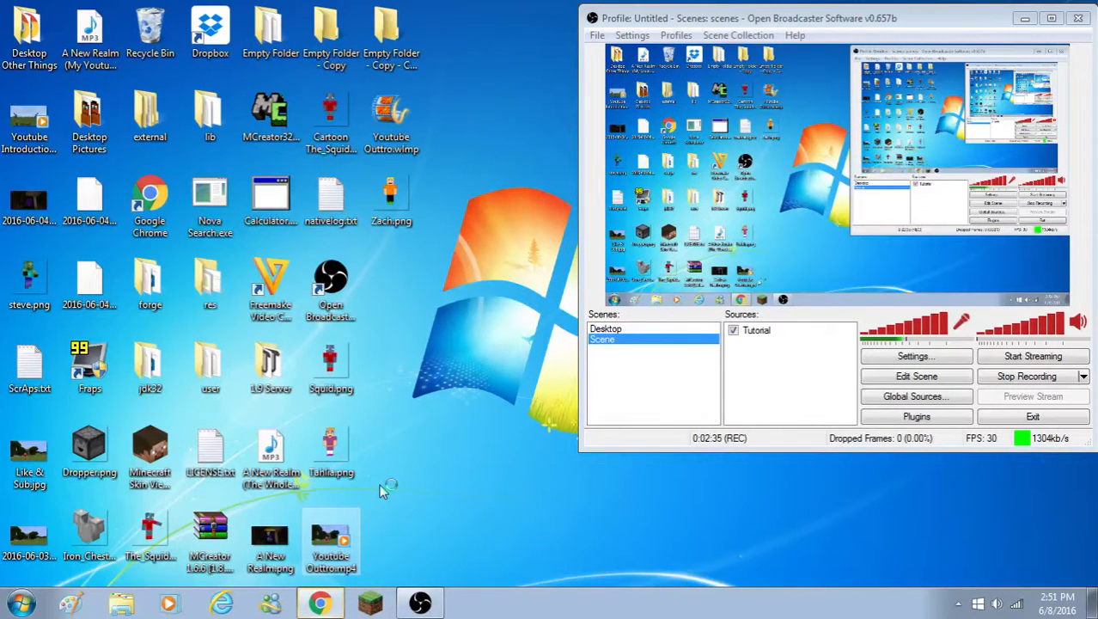
Reopen Chrome from the taskbar and start a slither.io game.
click(319, 601)
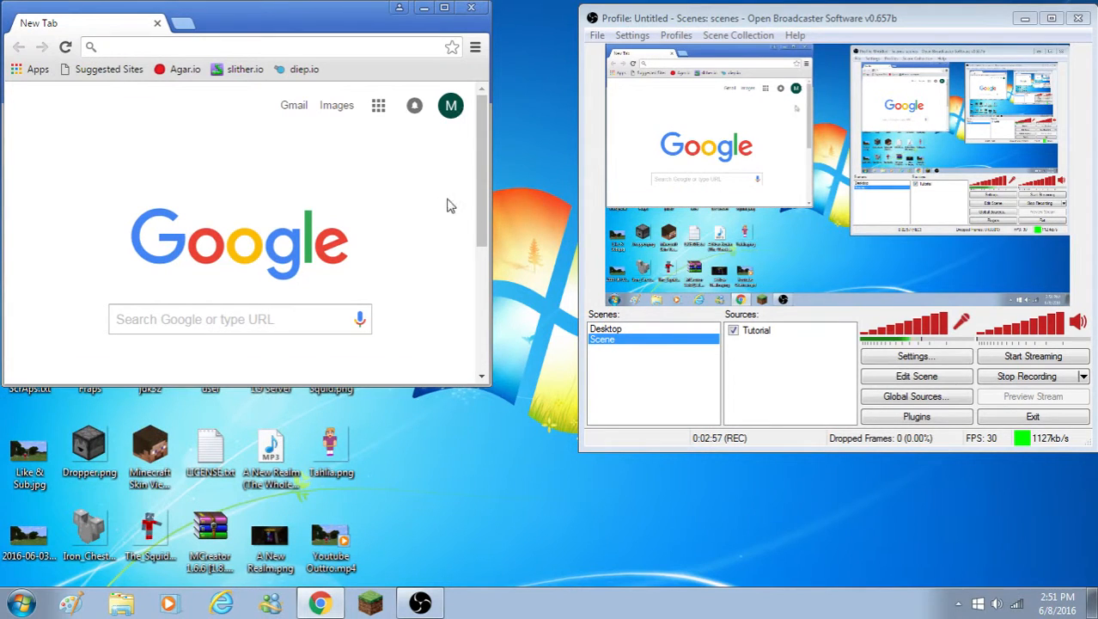
mouse_move(971, 28)
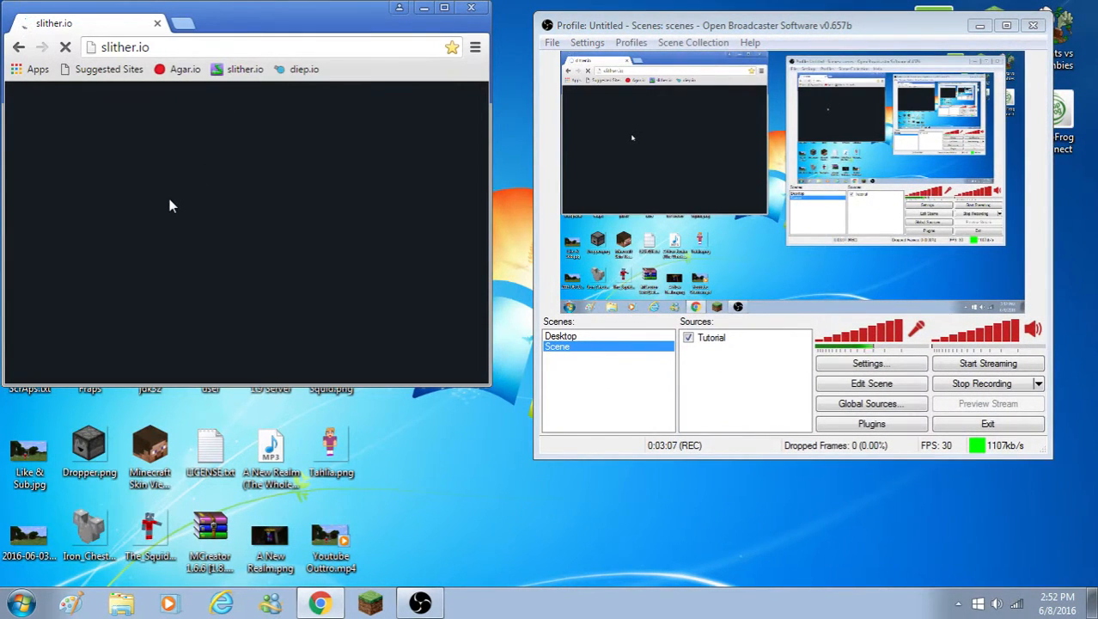
mouse_move(17, 253)
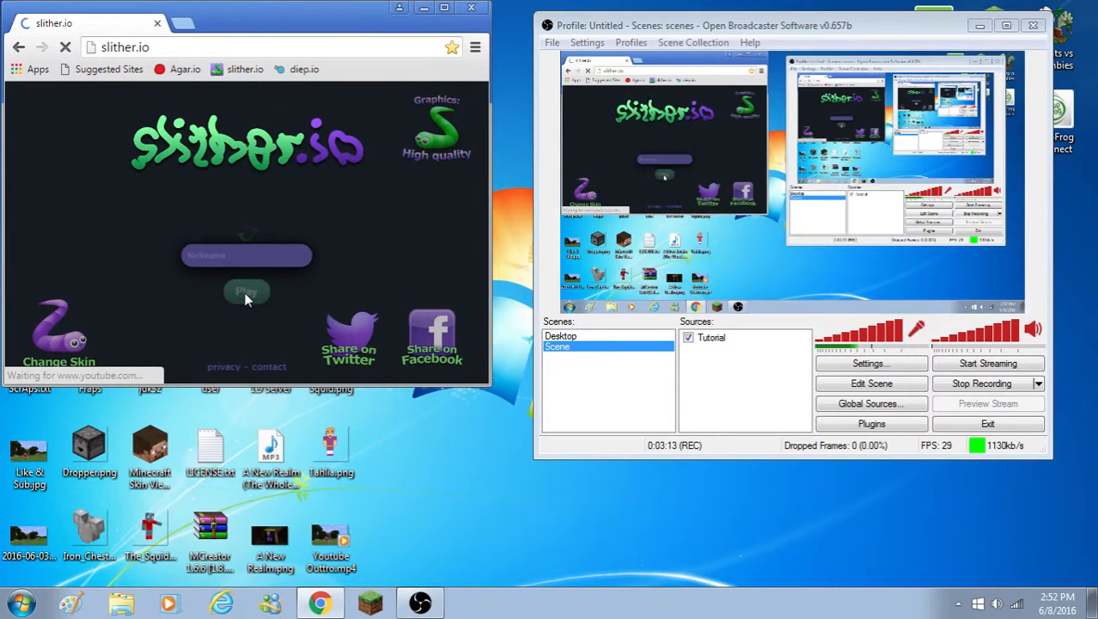
click(247, 292)
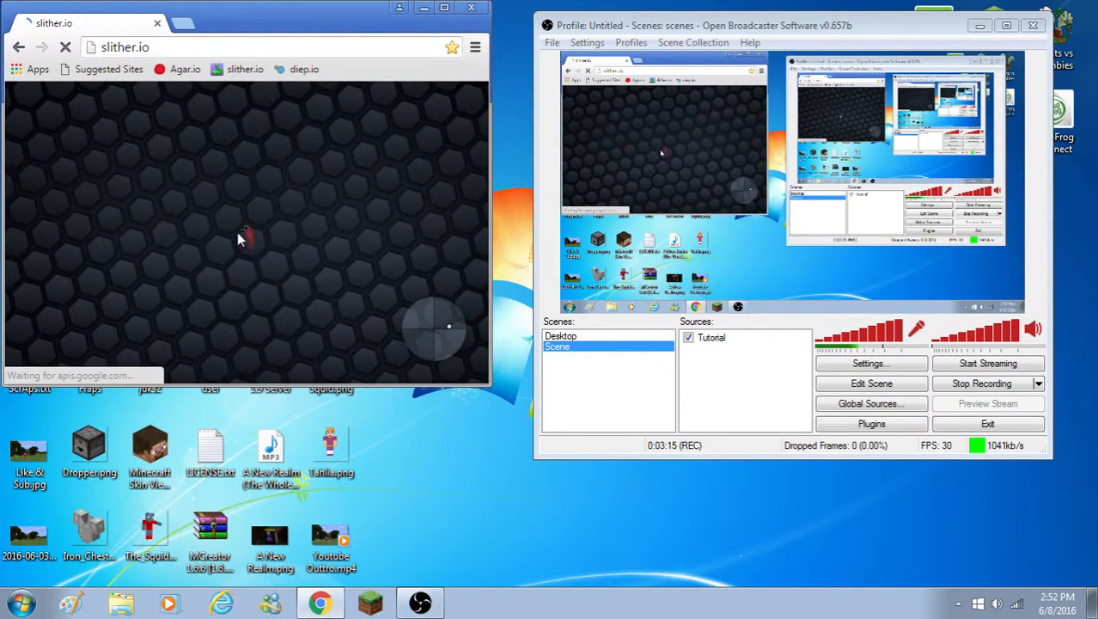